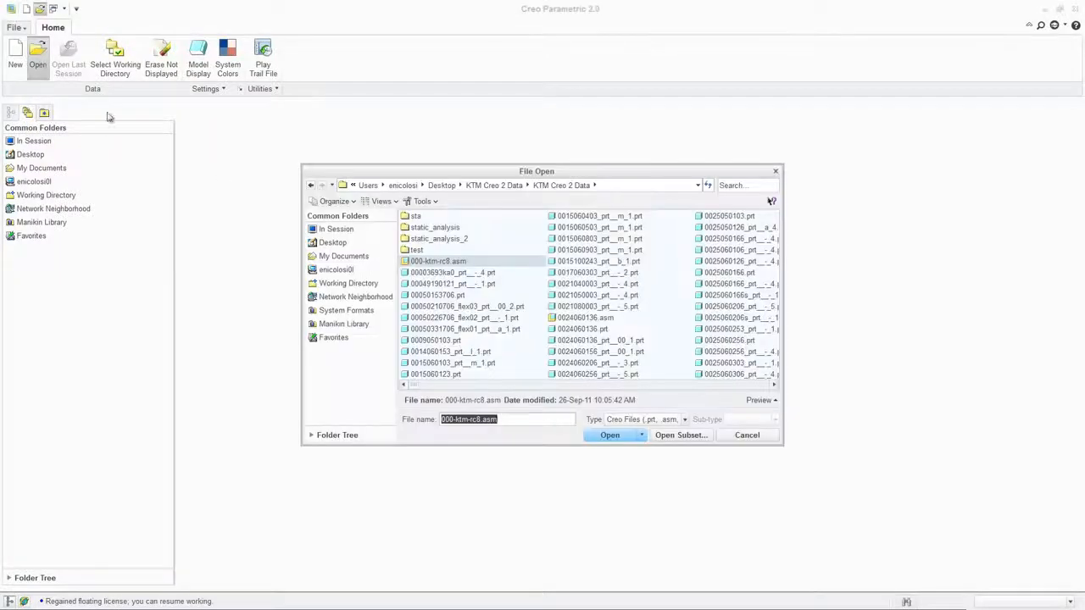
# Open 000-ktm-rc8.asm using the Open Light Graphics representation
pyautogui.click(639, 434)
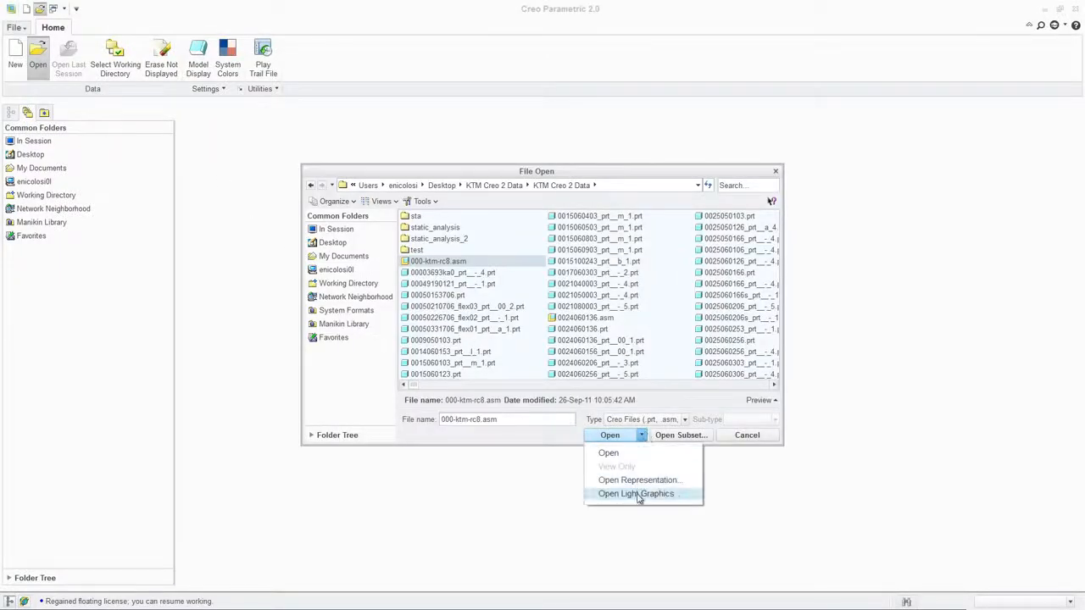
pyautogui.click(636, 493)
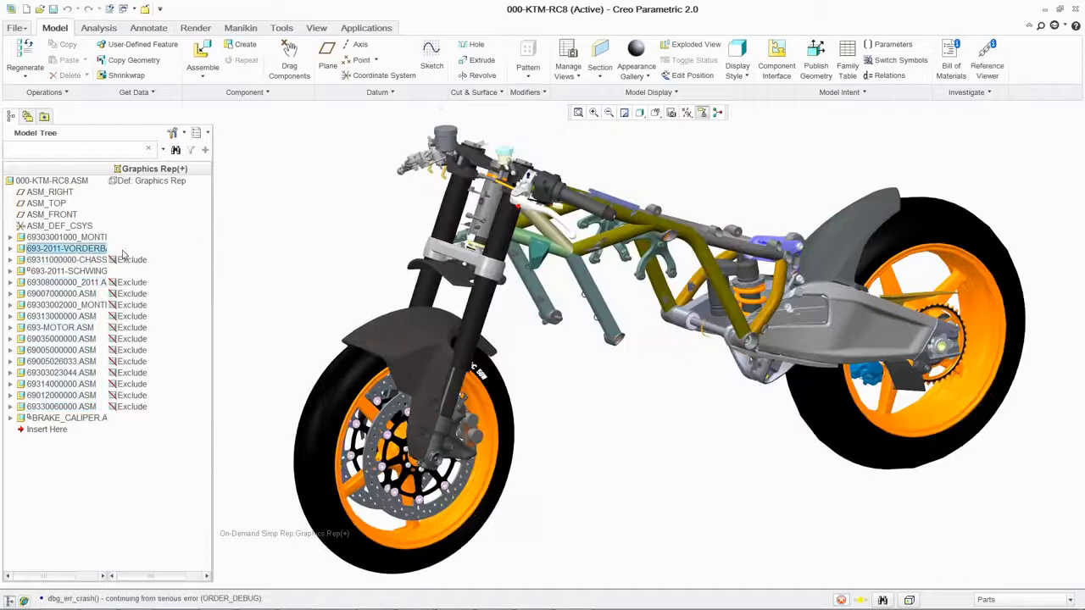
# Start an extrude feature adding raised material to the BRAKE_ONE part
pyautogui.click(64, 248)
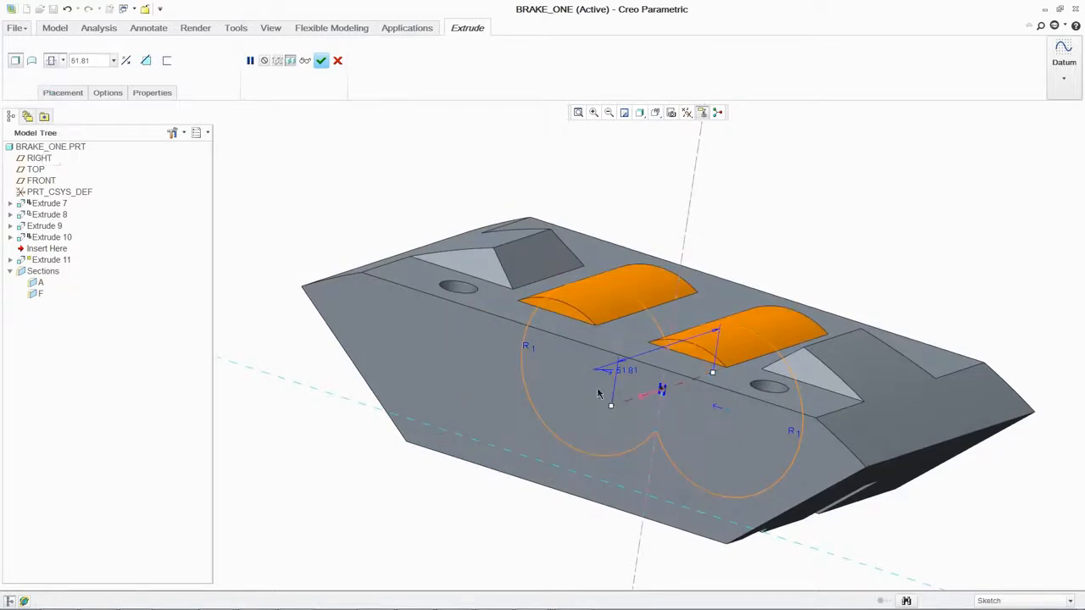
# Lengthen the ridge extrusion to about 88 across the part and complete it as Extrude 9
pyautogui.moveTo(610, 404); pyautogui.dragTo(577, 420)
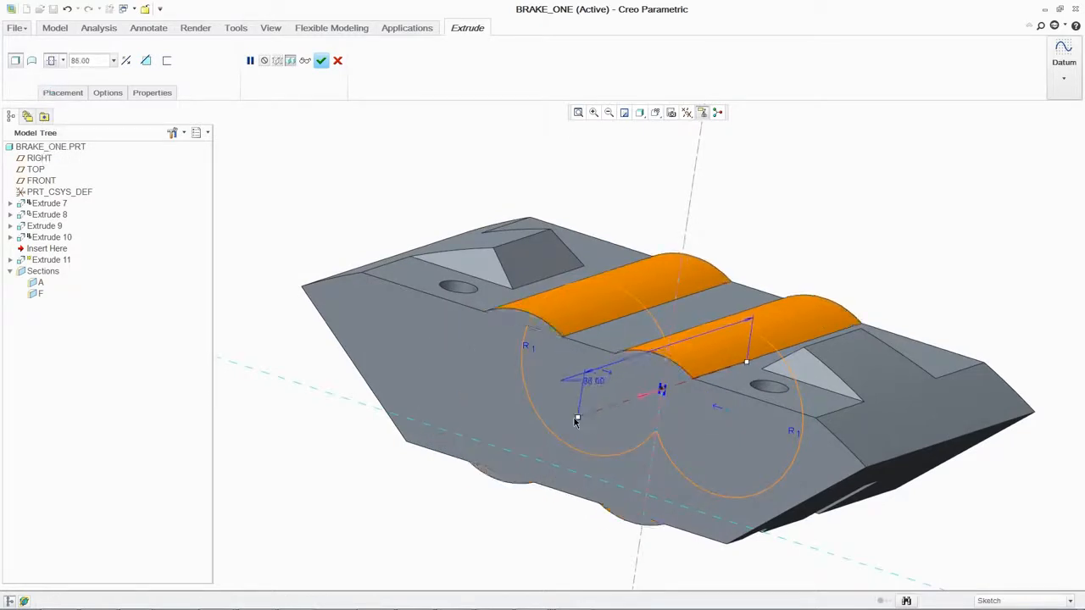
pyautogui.click(320, 61)
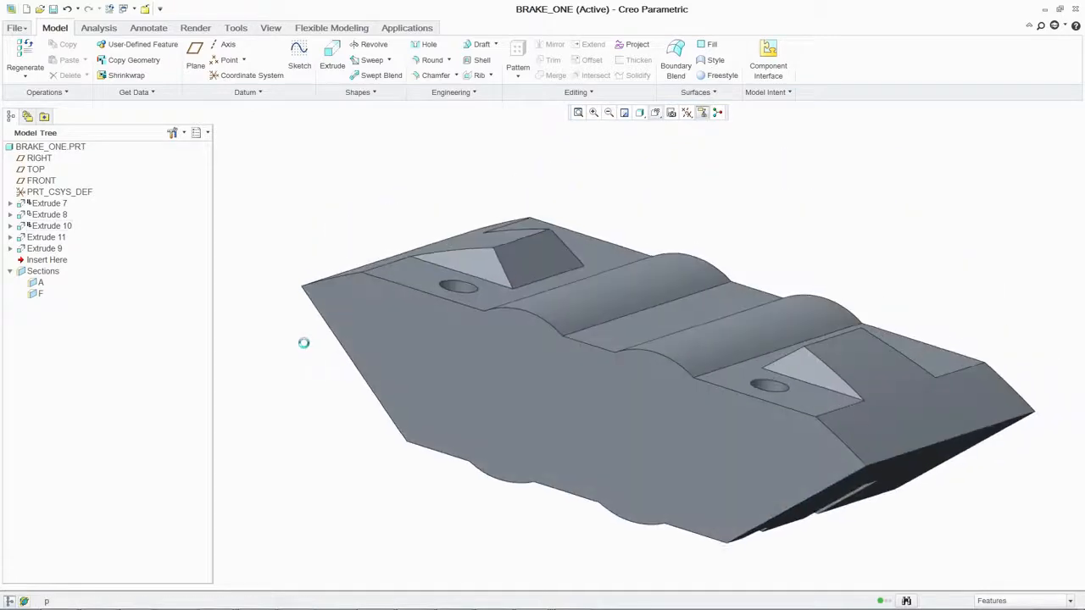
# Extrude a centre rectangle block 25.50 high with a 1.0 taper on its sides
pyautogui.click(333, 59)
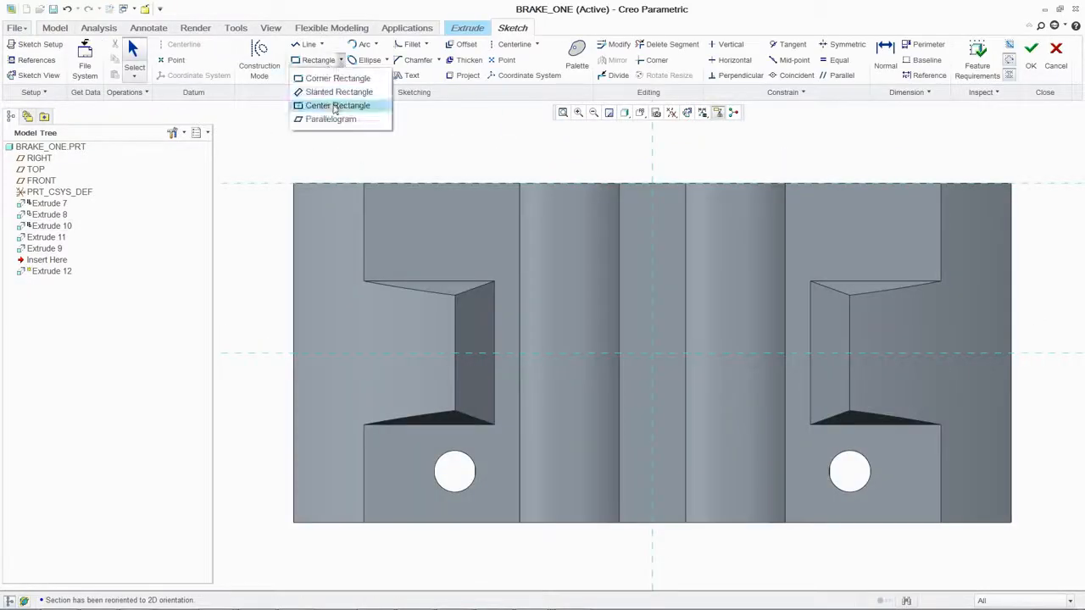
pyautogui.click(337, 105)
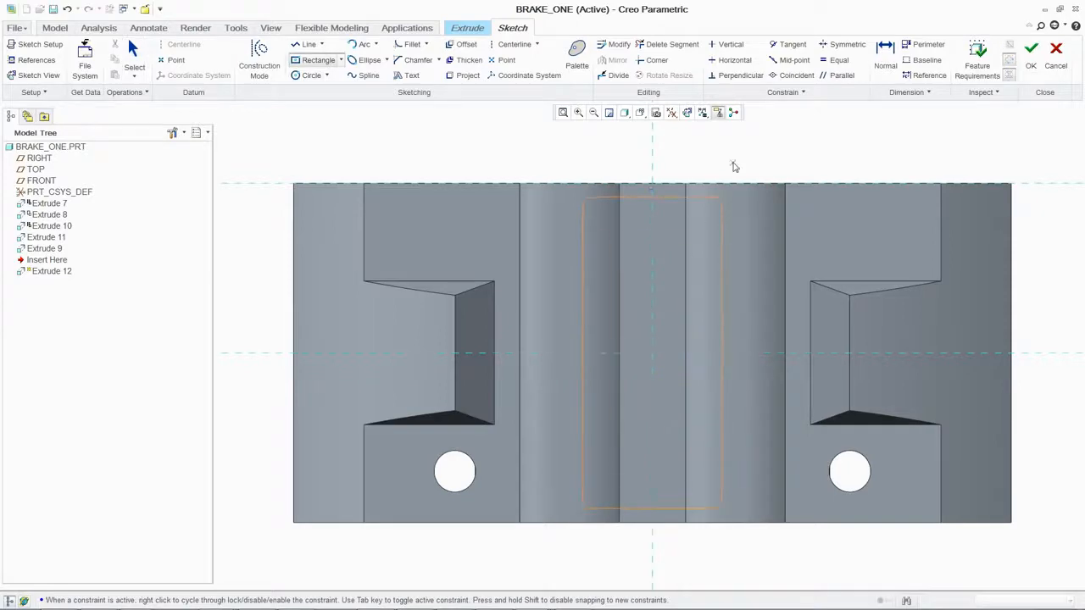
pyautogui.click(1038, 47)
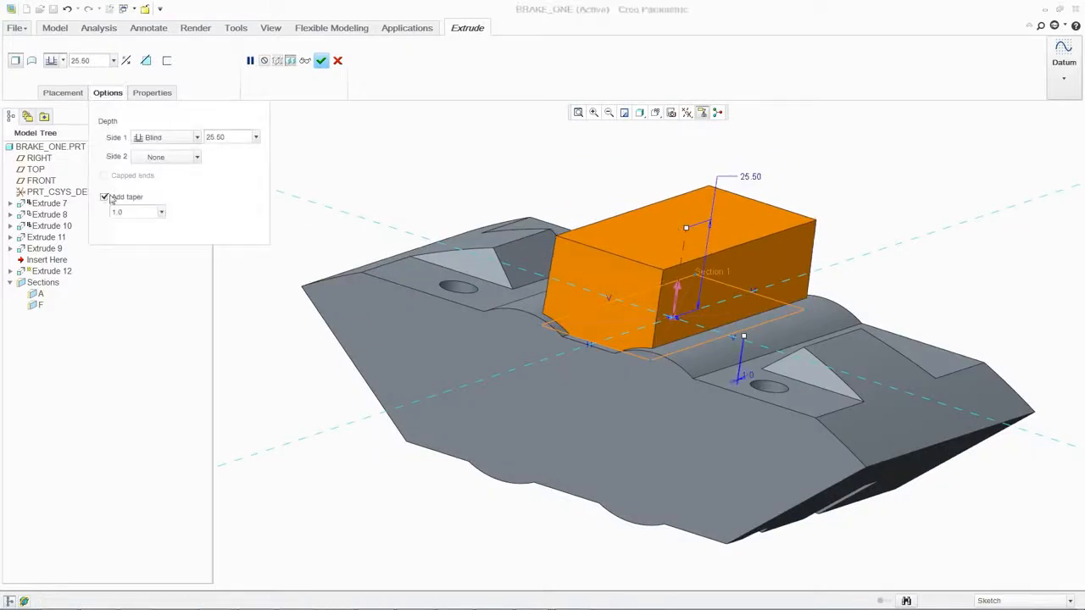
pyautogui.click(320, 61)
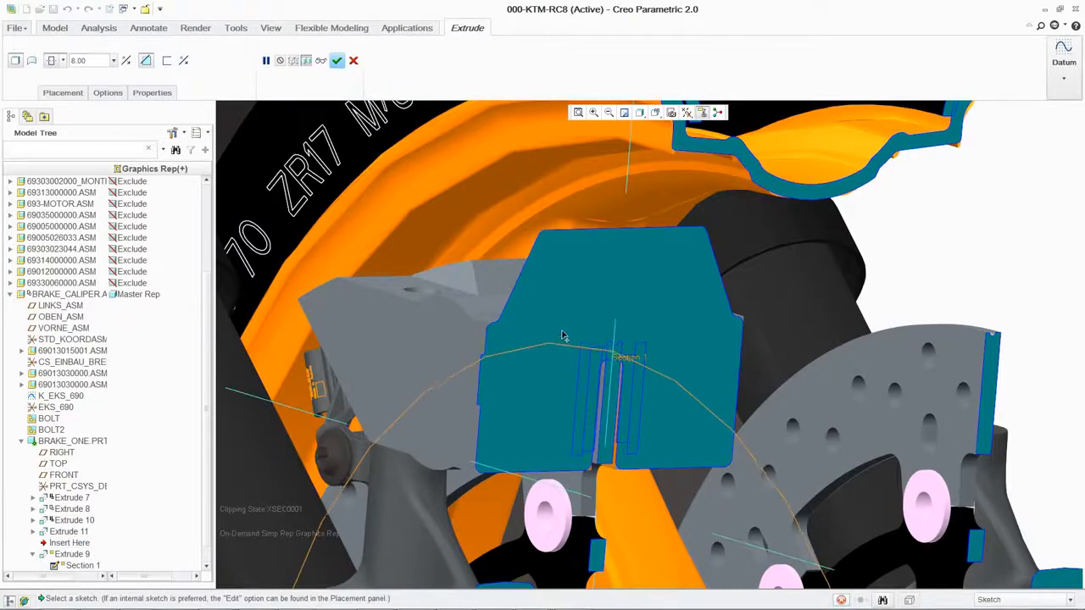
# Redefine Extrude 9 of BRAKE_ONE in the assembly context beside the brake disc
pyautogui.click(335, 61)
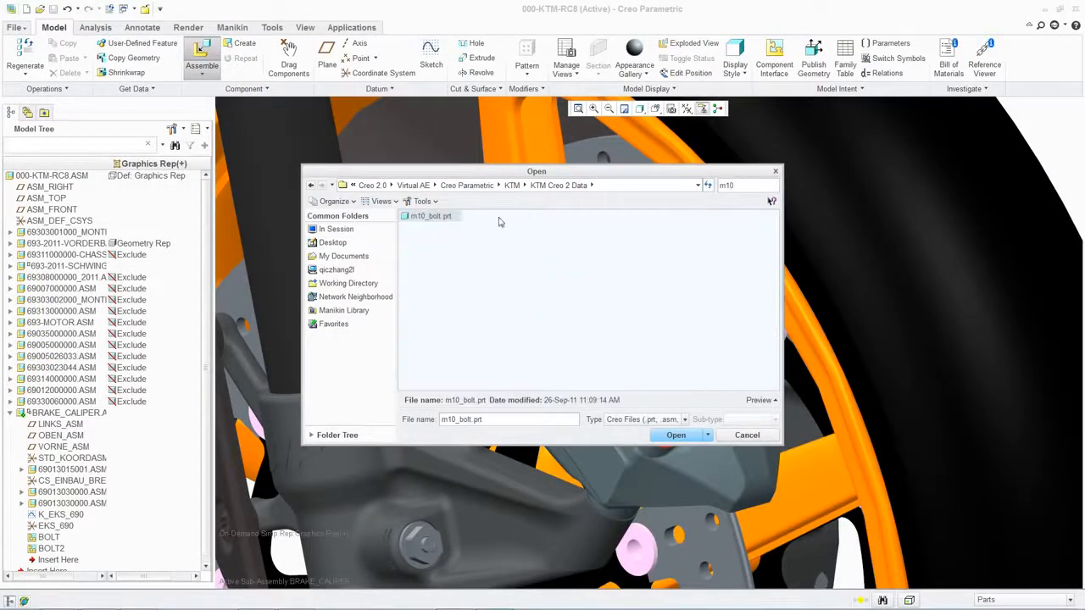
# Assemble an M10X65 bolt instance on the caliper and begin placing SHEETMETAL2.prt
pyautogui.click(675, 434)
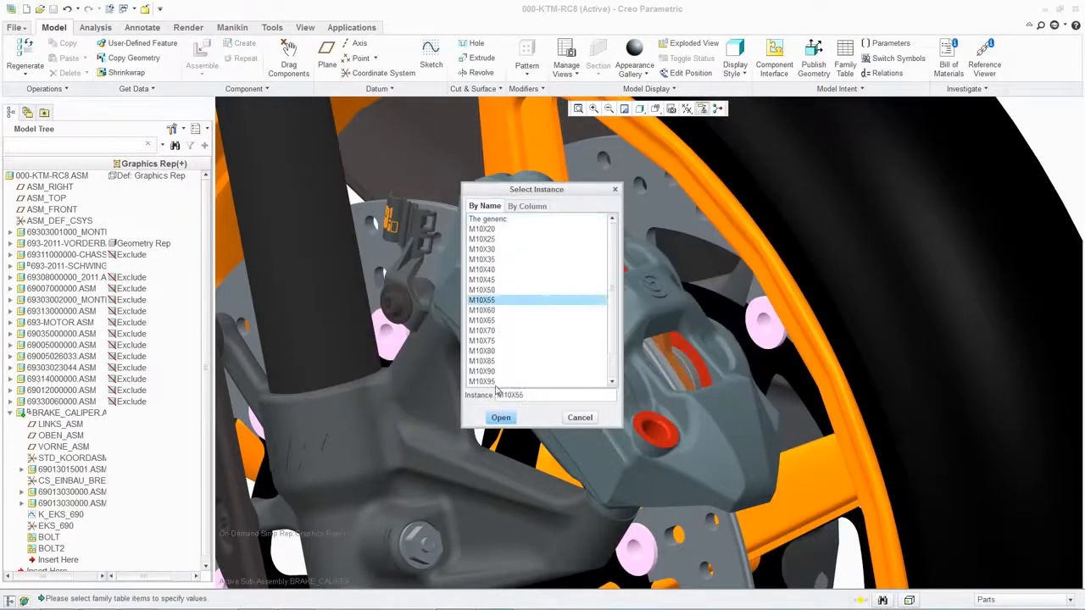
pyautogui.click(502, 417)
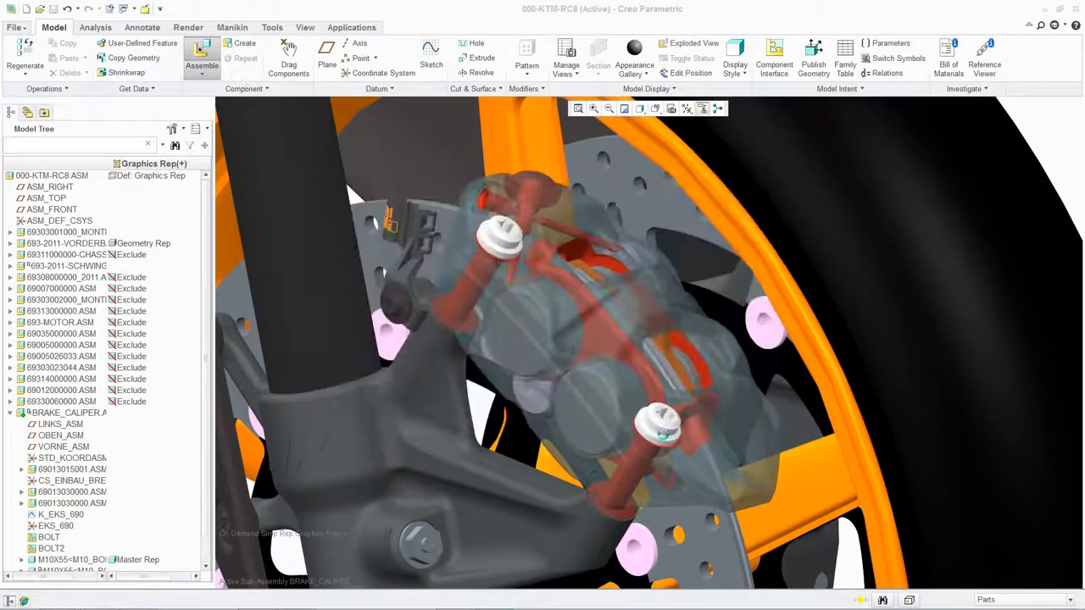
pyautogui.click(200, 53)
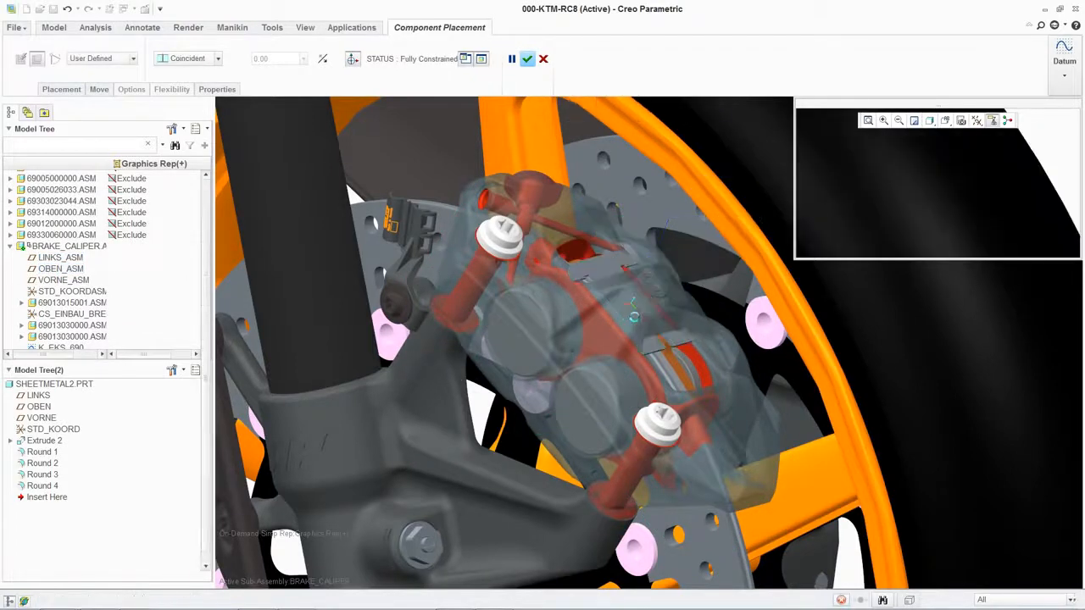
# Convert the plate to sheet metal, add 90° and 45° bends, then a sketched form
pyautogui.click(532, 60)
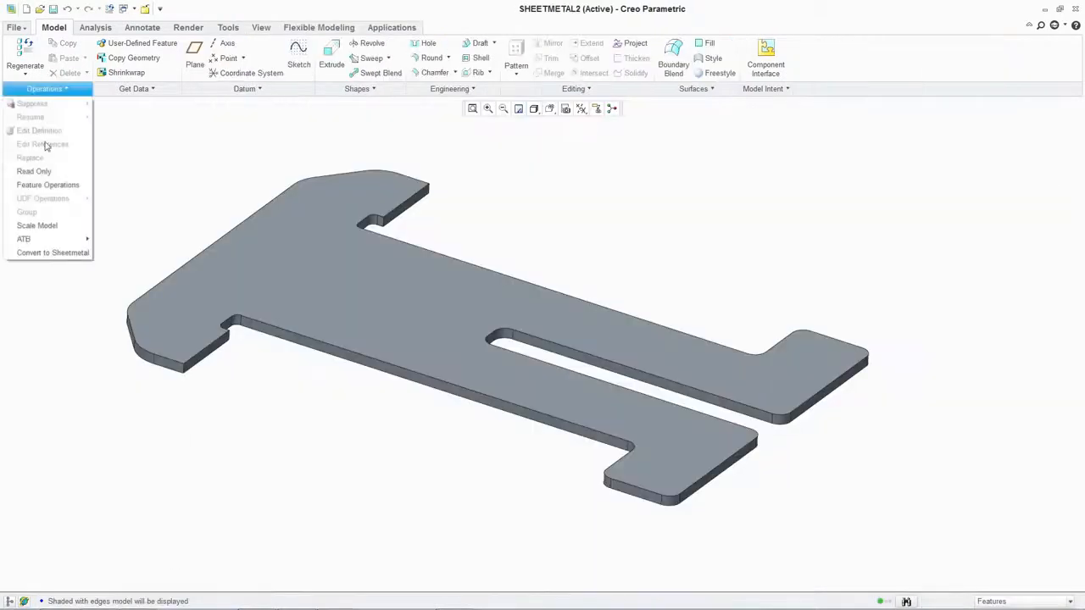
pyautogui.click(51, 251)
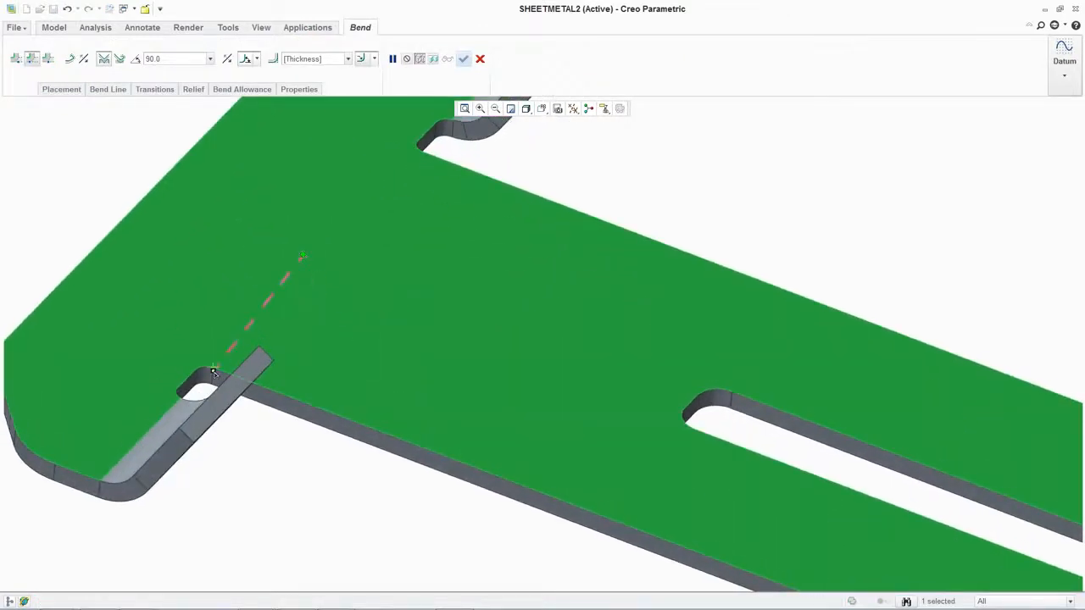
pyautogui.click(463, 58)
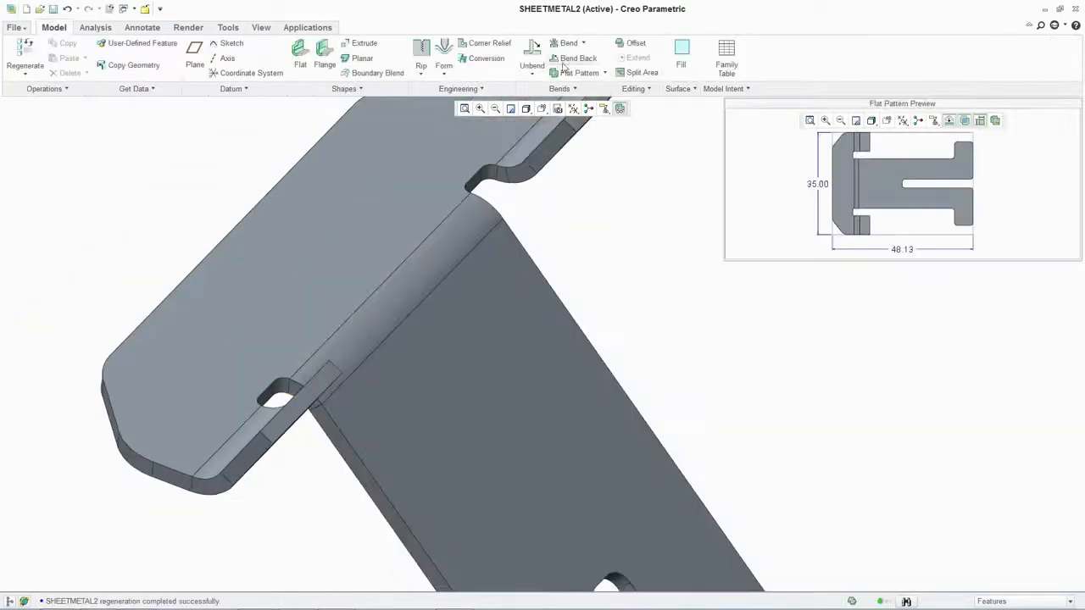
pyautogui.click(566, 42)
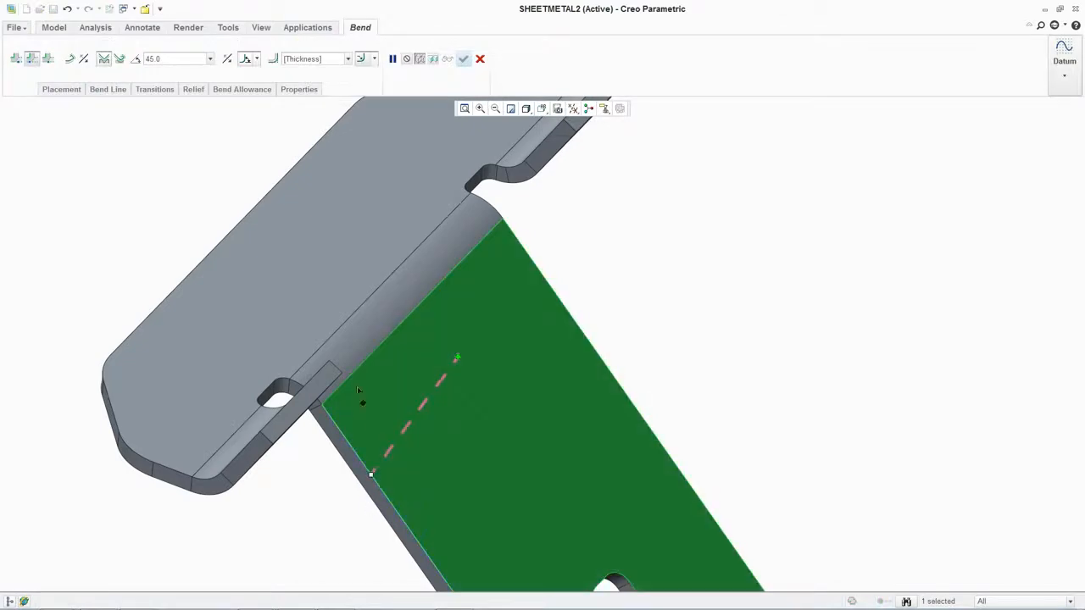
pyautogui.click(462, 57)
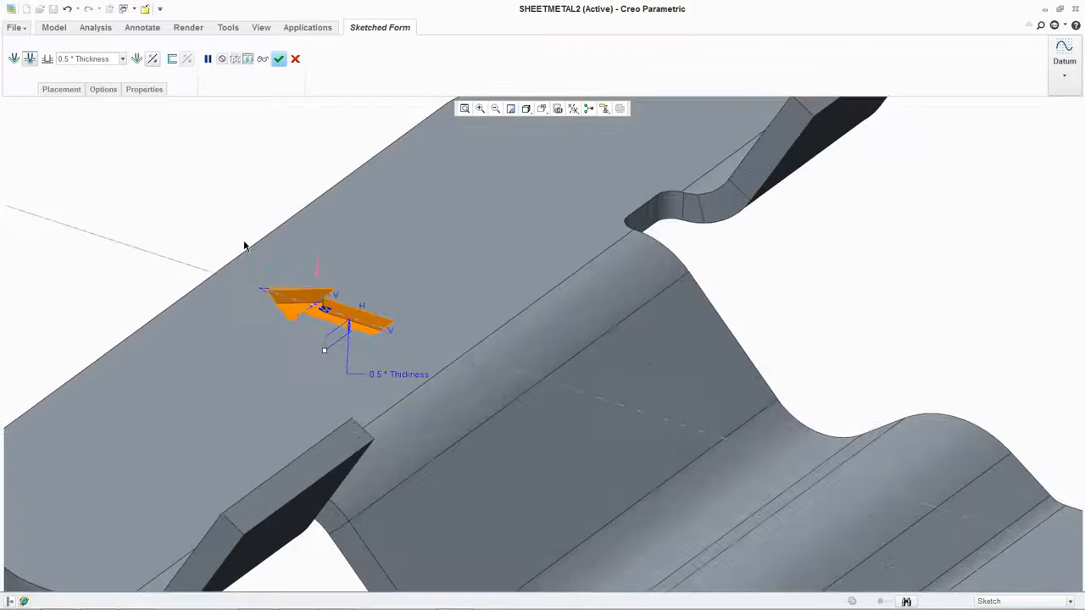
pyautogui.click(278, 58)
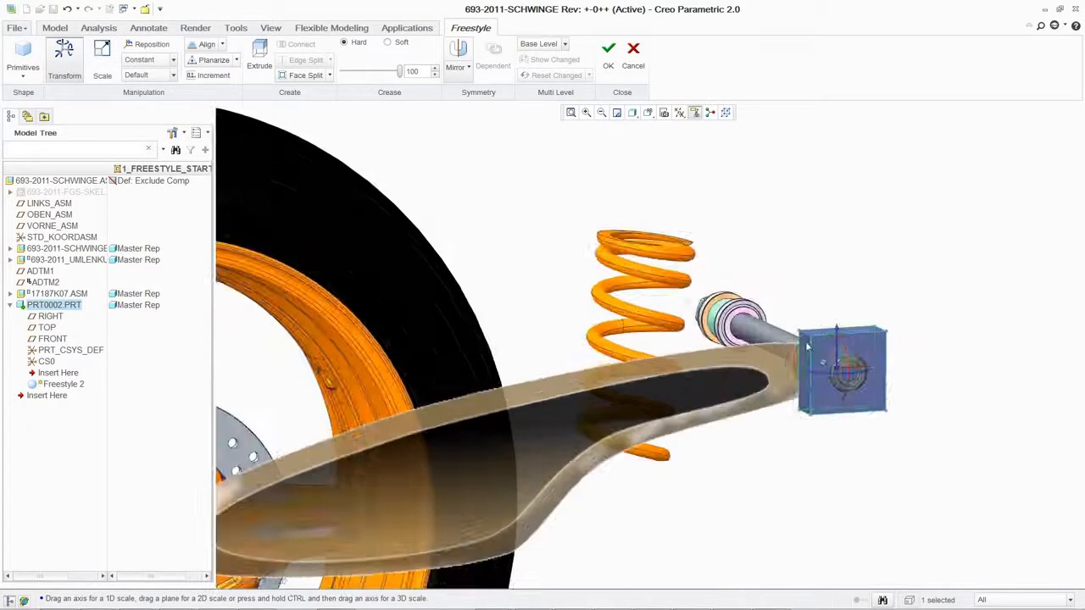
# Drag the control mesh to stretch the freestyle swing arm body toward the shock spring
pyautogui.moveTo(841, 364); pyautogui.dragTo(576, 424)
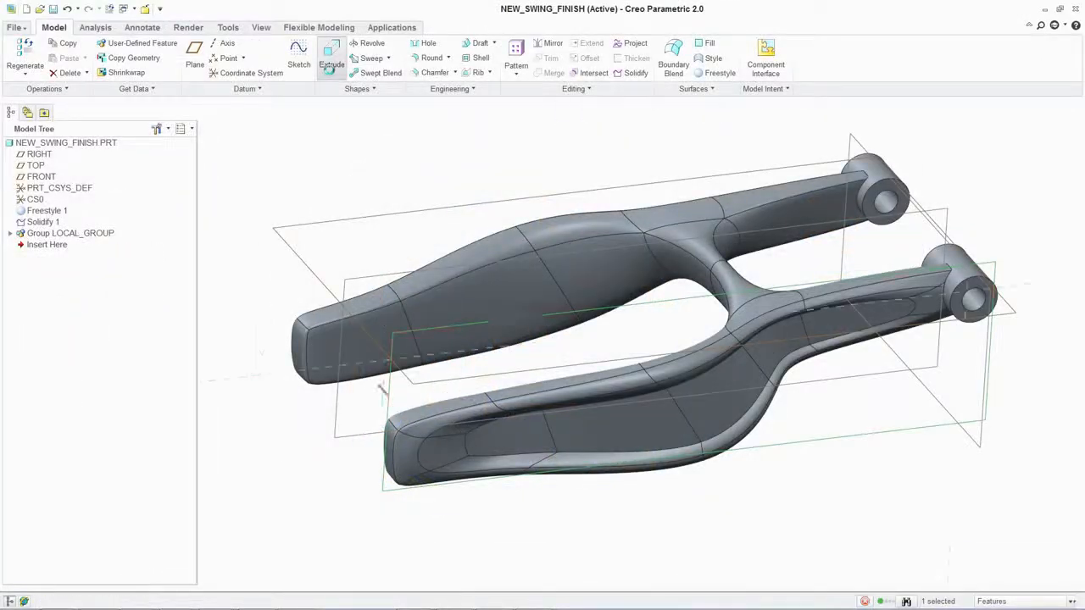
# Extrude a block at the swing arm end and reshape the Freestyle 1 fork at the pivot
pyautogui.click(329, 58)
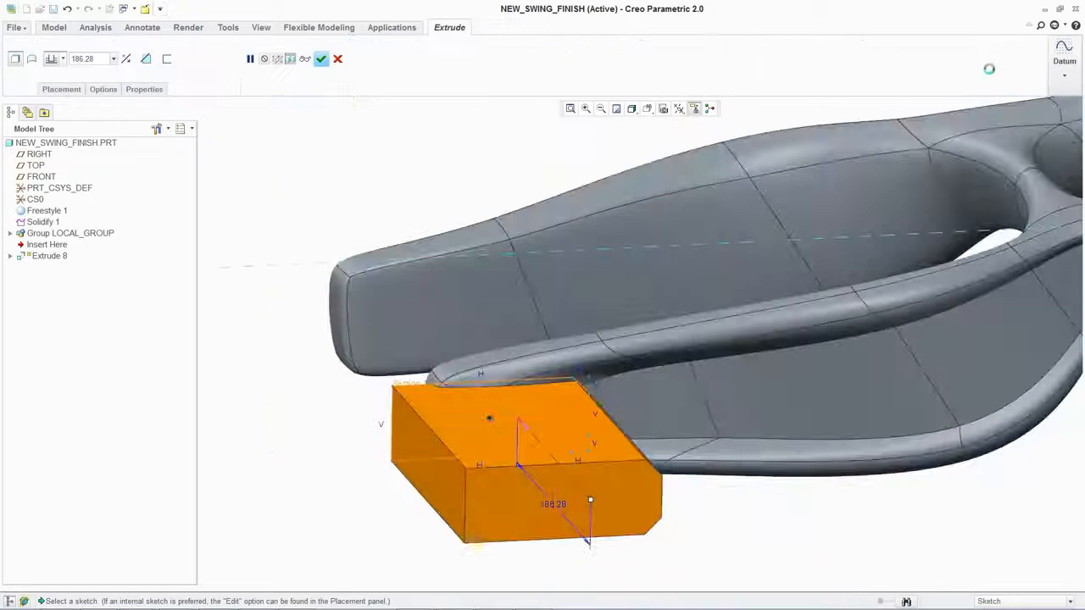
pyautogui.click(322, 58)
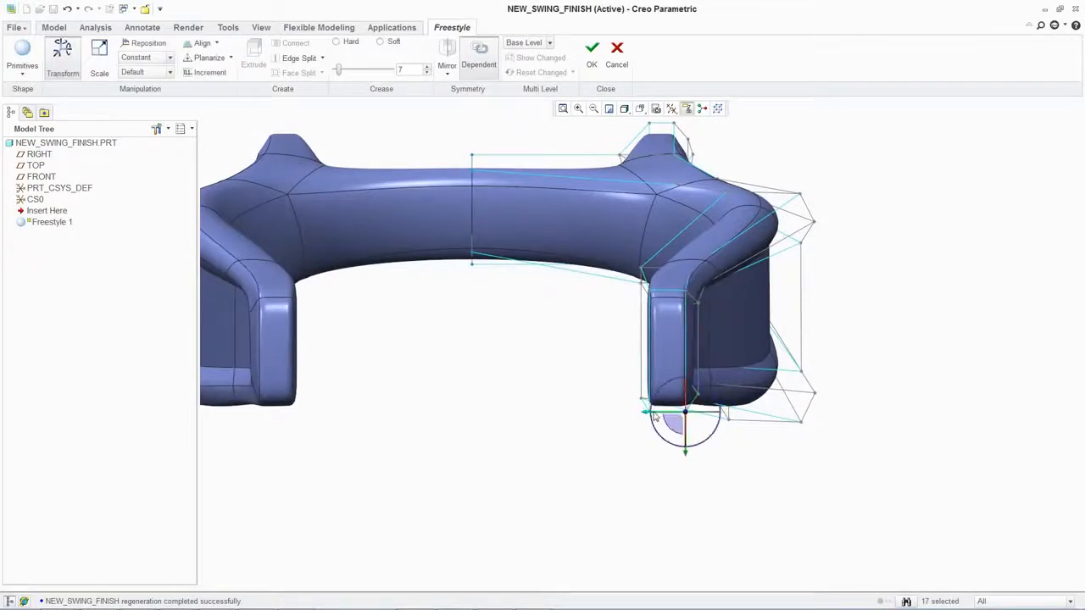
pyautogui.click(590, 47)
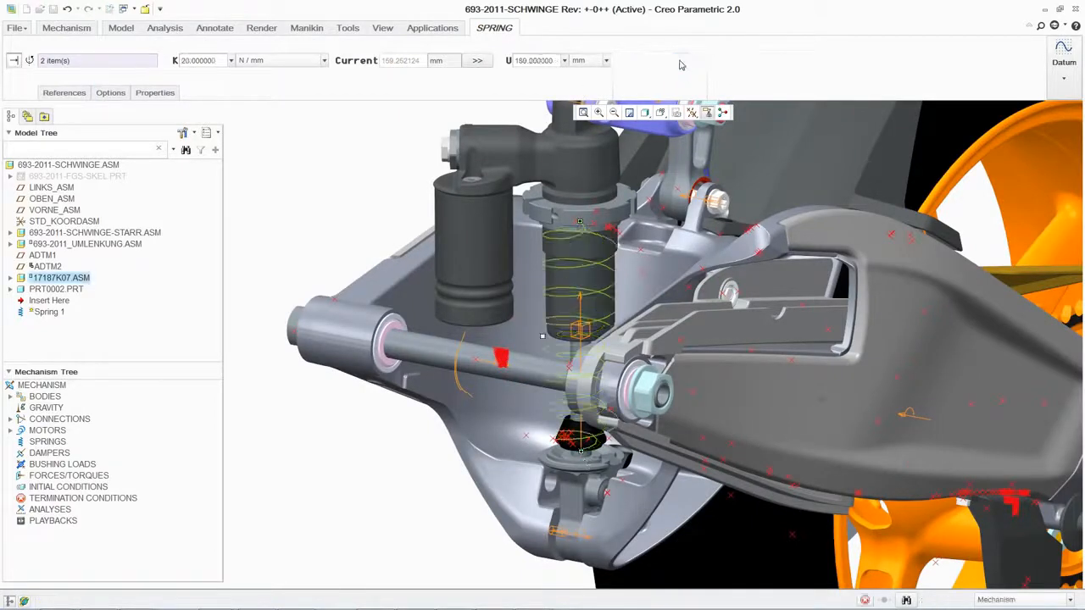
# Run the Position analysis repeatedly to swing the rear suspension through its travel
pyautogui.click(1007, 466)
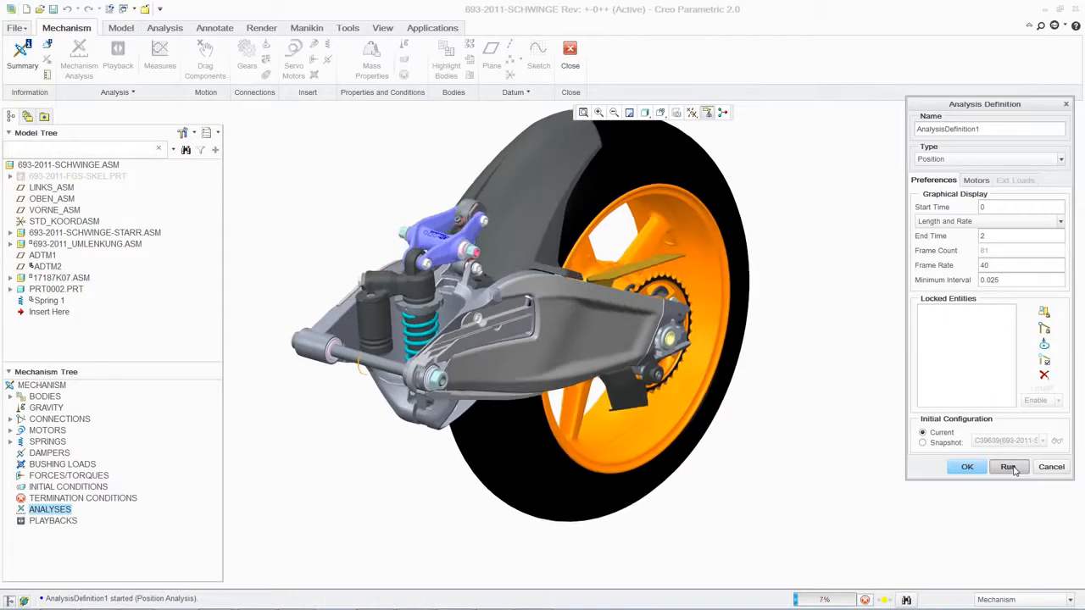
pyautogui.click(1008, 468)
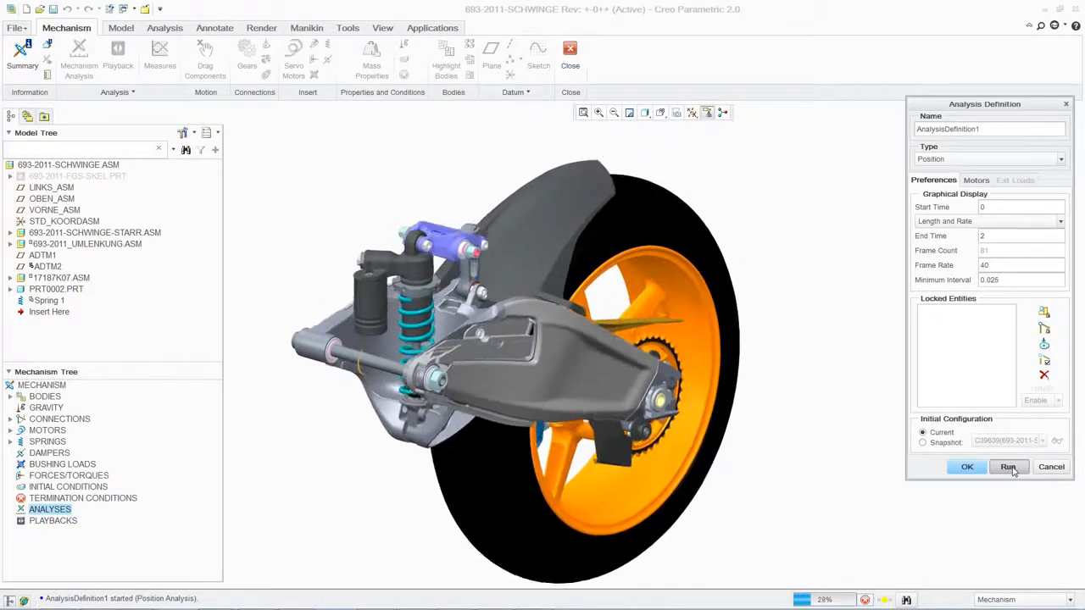
pyautogui.click(1009, 468)
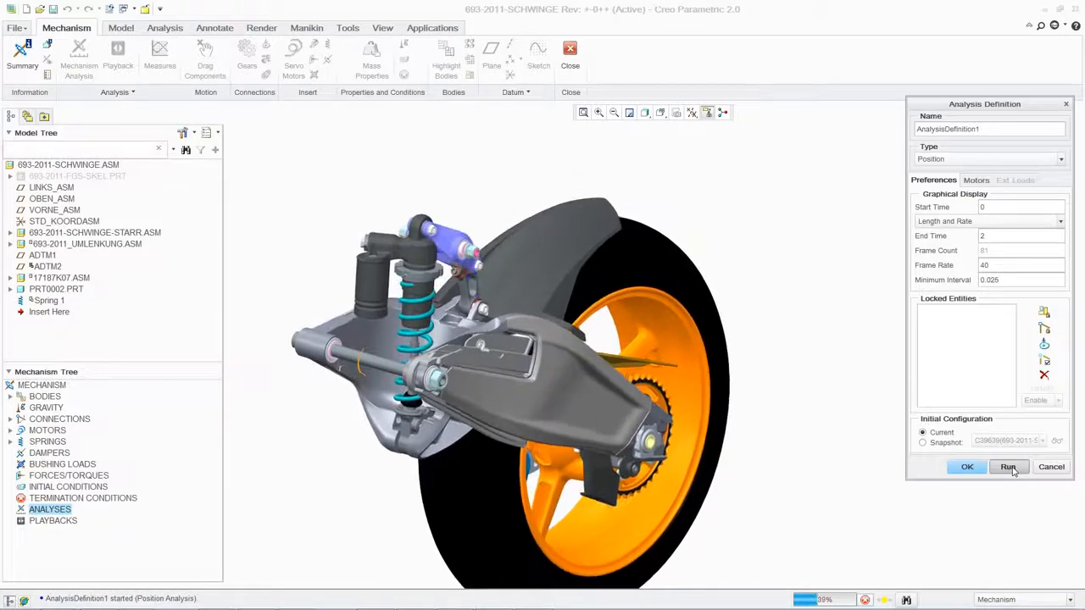
pyautogui.click(1008, 467)
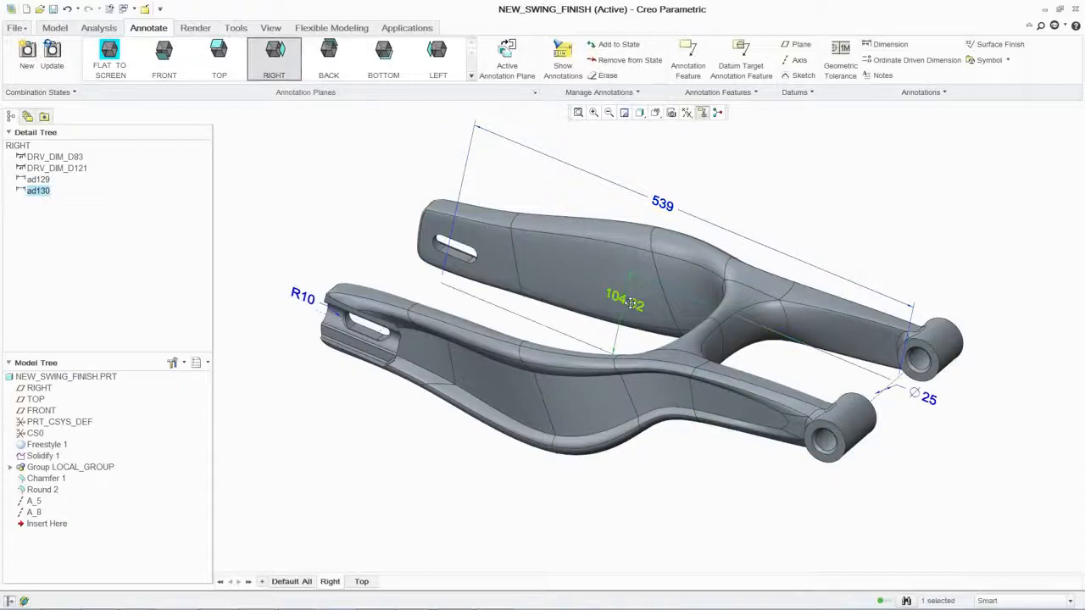
# Drag the 104.92 dimension to sit beside the rear pivot next to the 25 dimension
pyautogui.moveTo(625, 305); pyautogui.dragTo(959, 416)
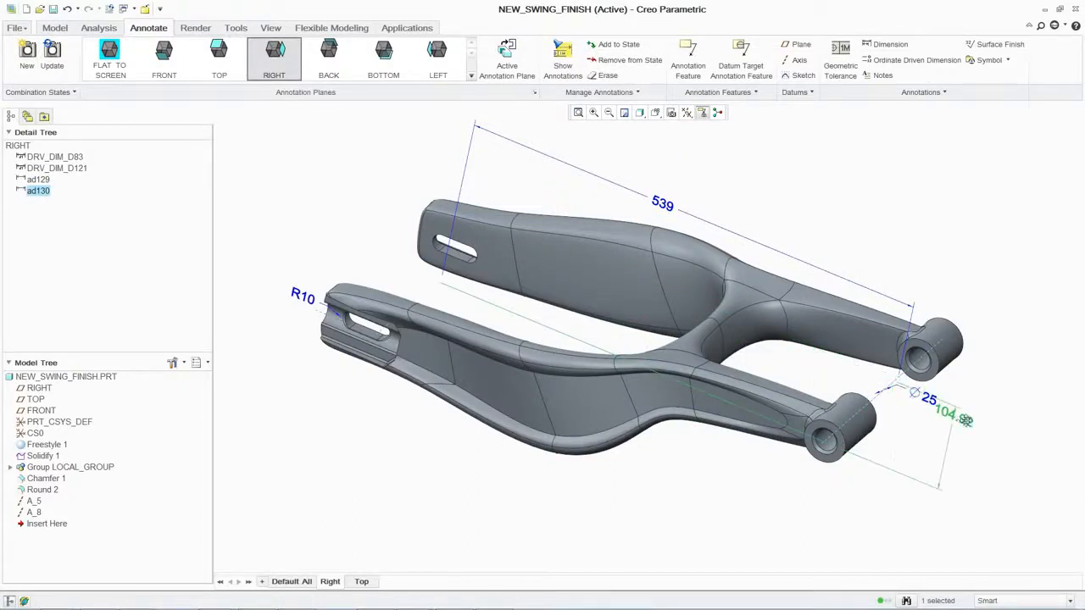